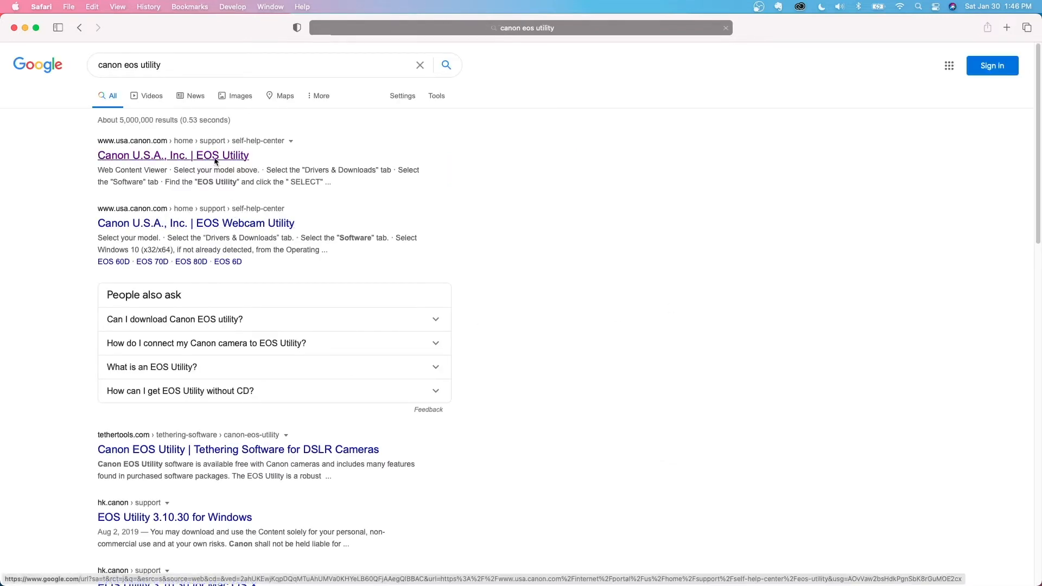
# From the Canon EOS Utility support page, choose the EOS Rebel T3i Body model.
pyautogui.click(173, 155)
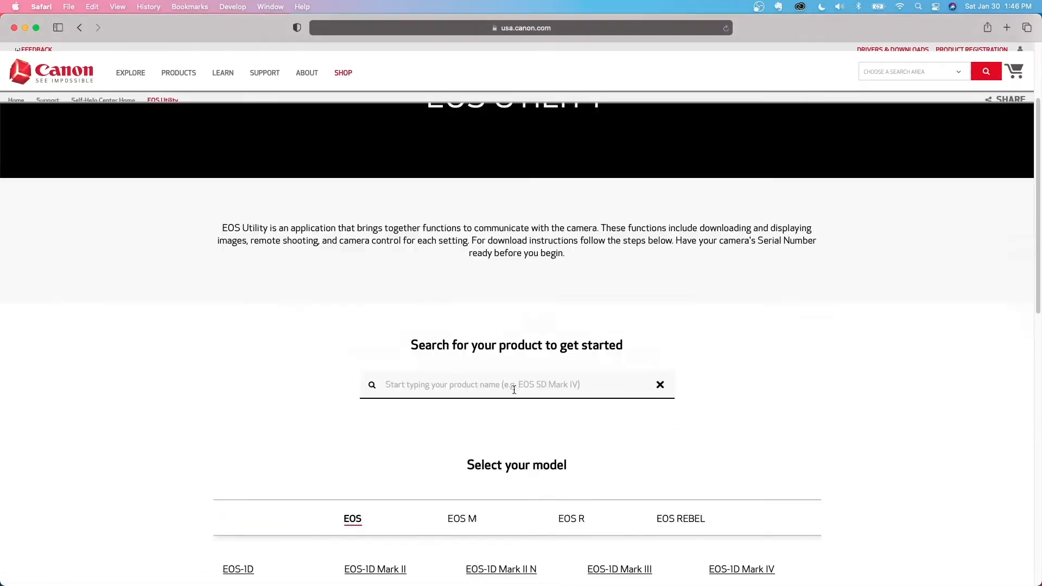
pyautogui.scroll(-3)
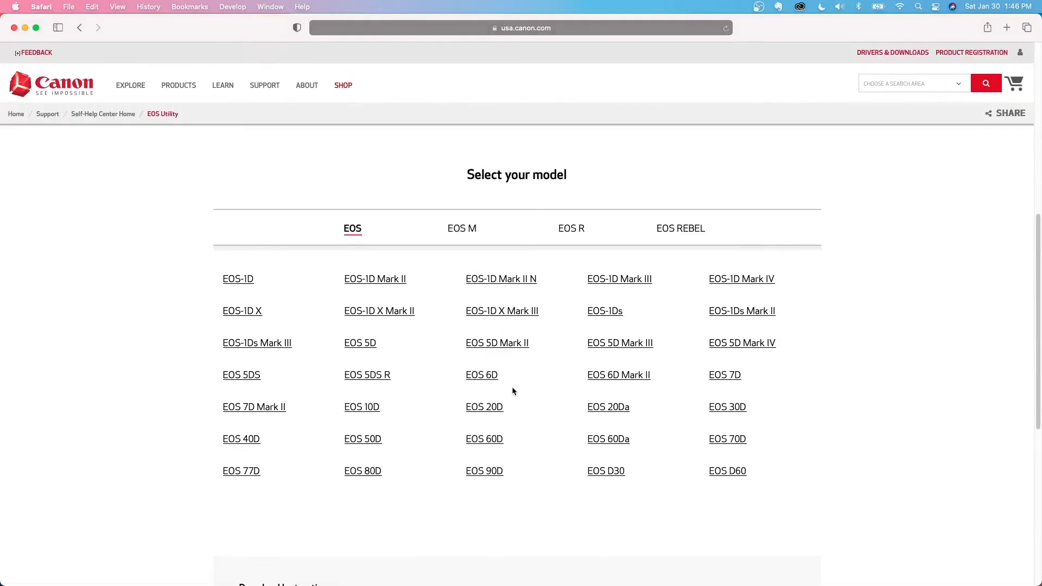
pyautogui.click(680, 228)
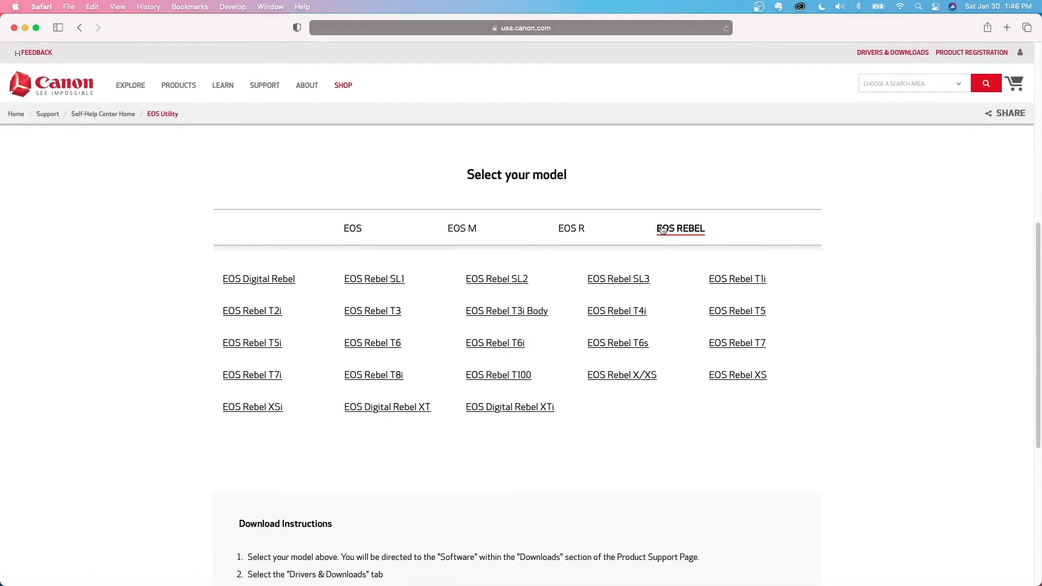
pyautogui.moveTo(507, 311)
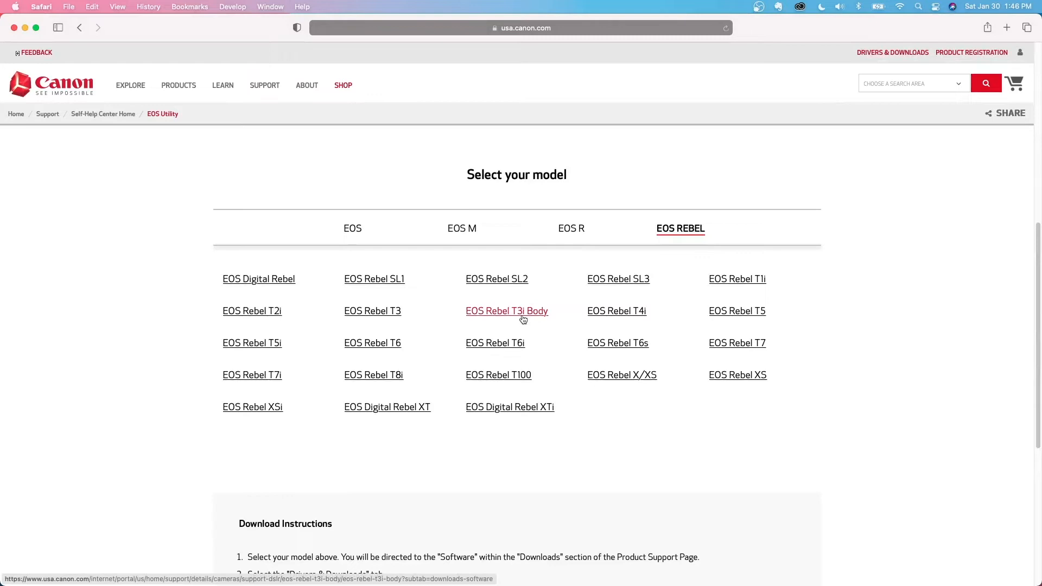
pyautogui.click(506, 310)
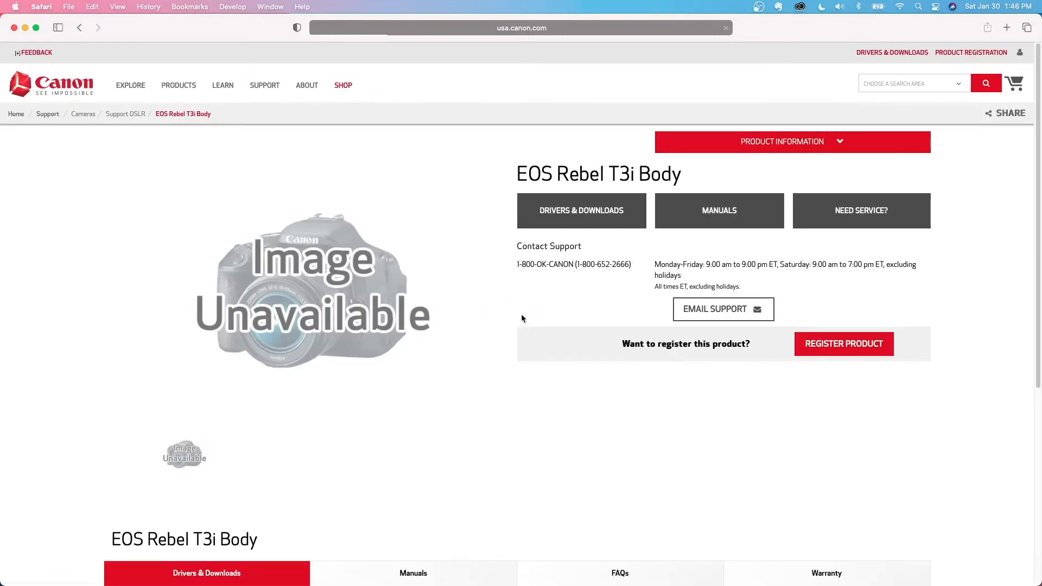
# Scroll through the T3i support page to the Drivers & Downloads section.
pyautogui.scroll(-3)
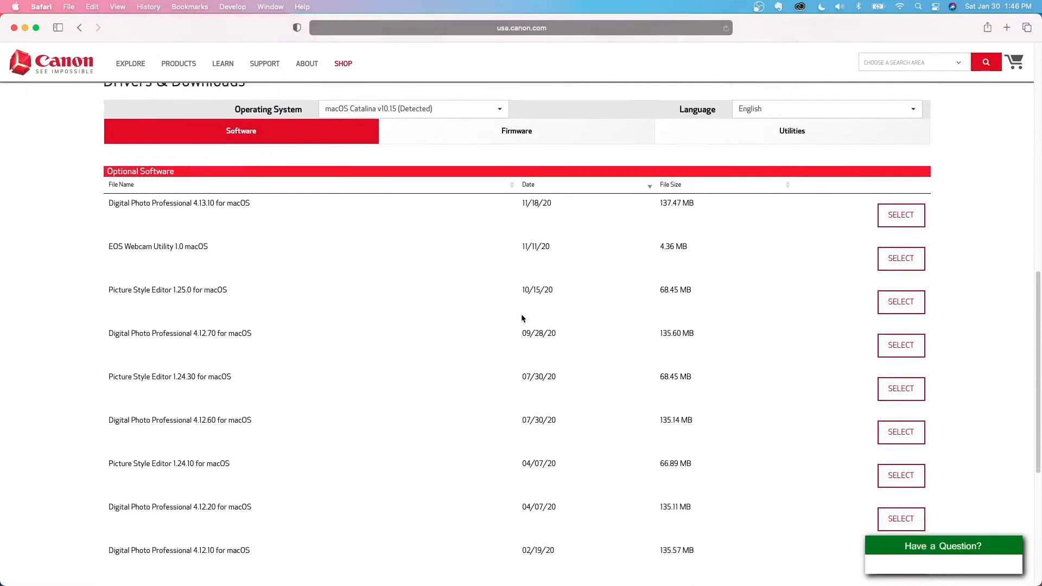
pyautogui.scroll(-3)
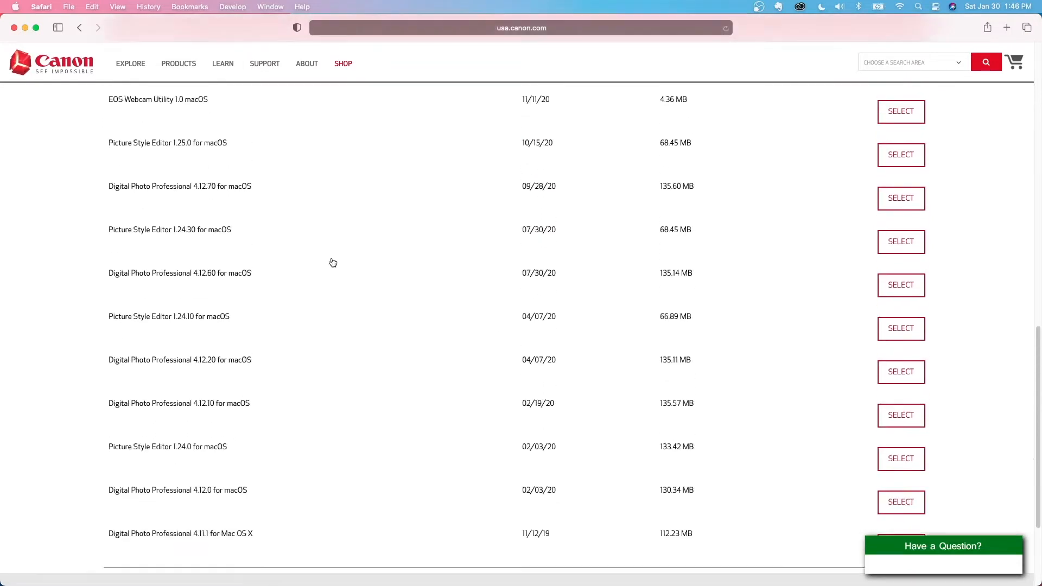
pyautogui.scroll(3)
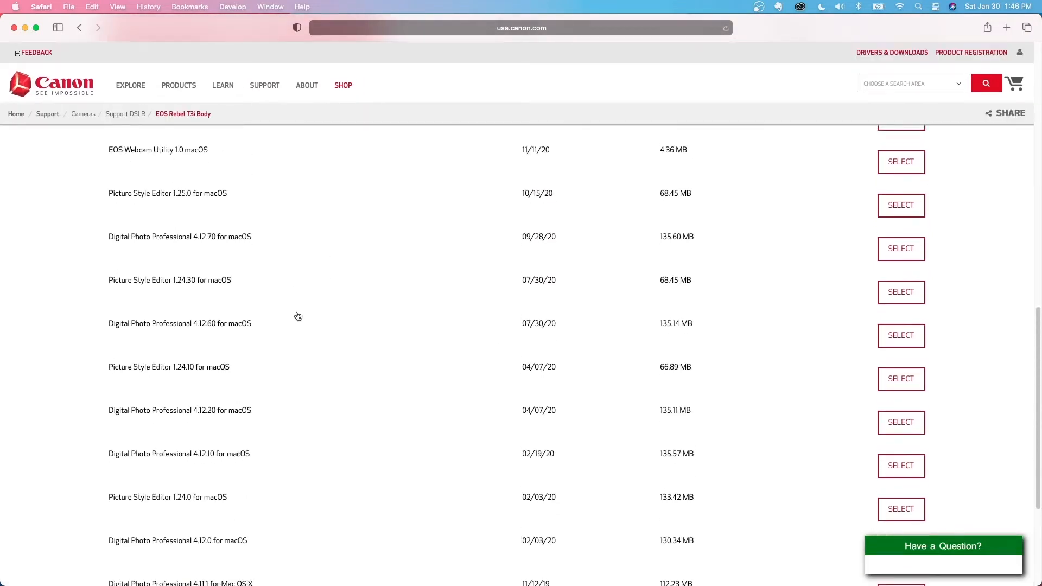
pyautogui.scroll(3)
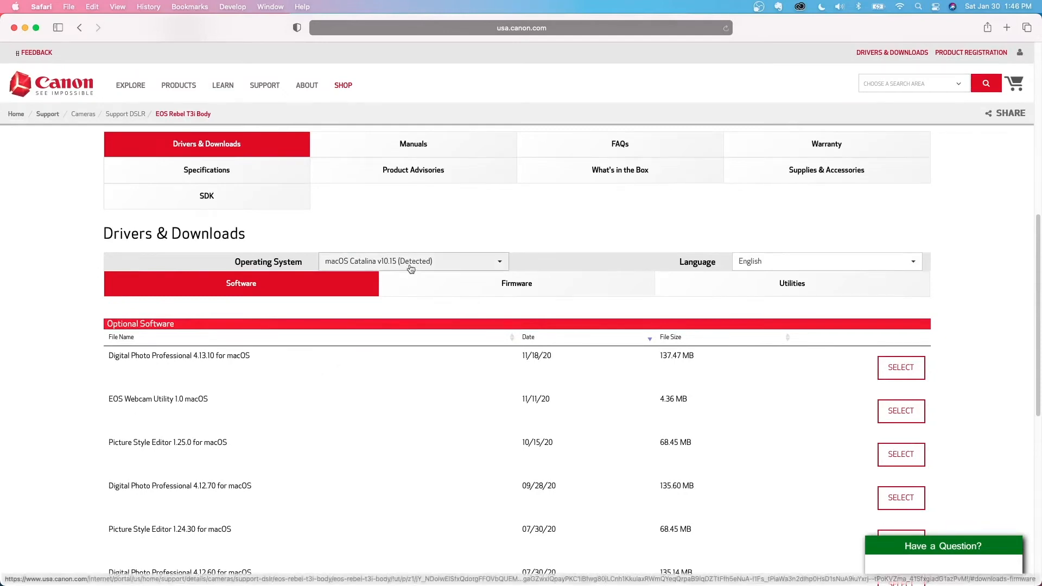
# Set the OS to macOS Mojave v10.14 and select EOS Utility 2.14.3 for Mac OS X (02/20/19).
pyautogui.click(412, 261)
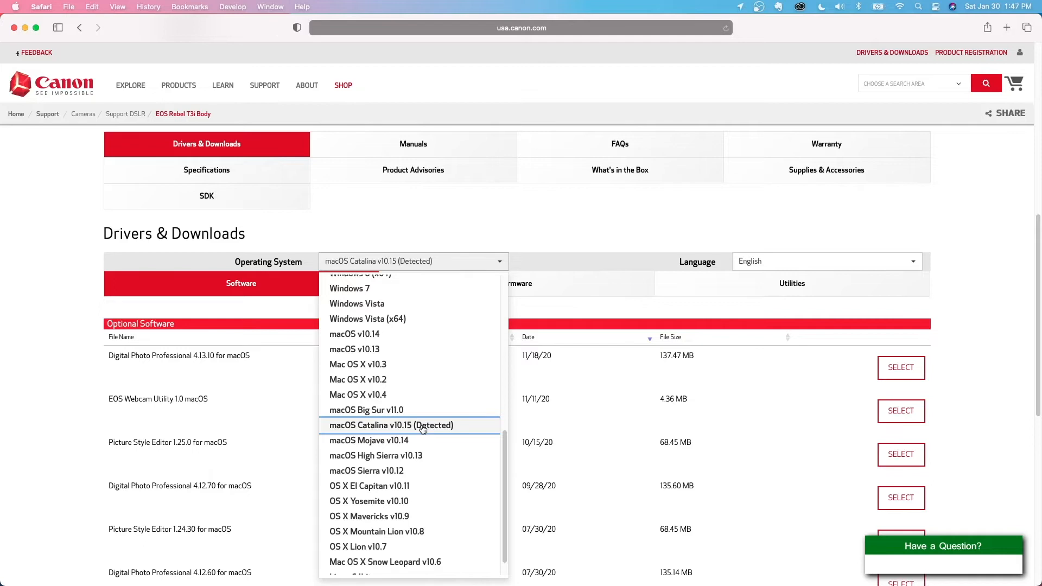
pyautogui.click(368, 440)
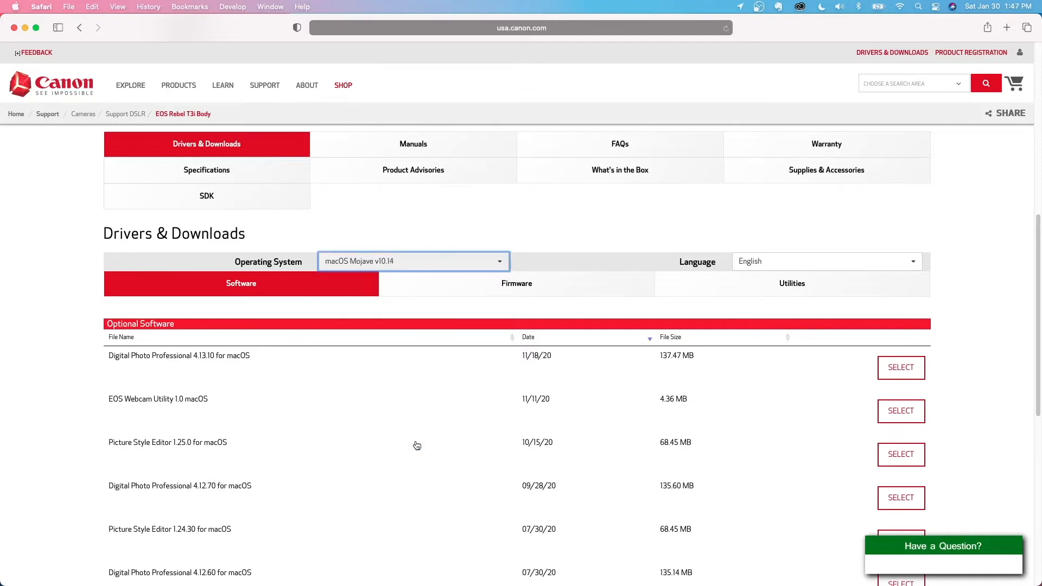
pyautogui.scroll(-3)
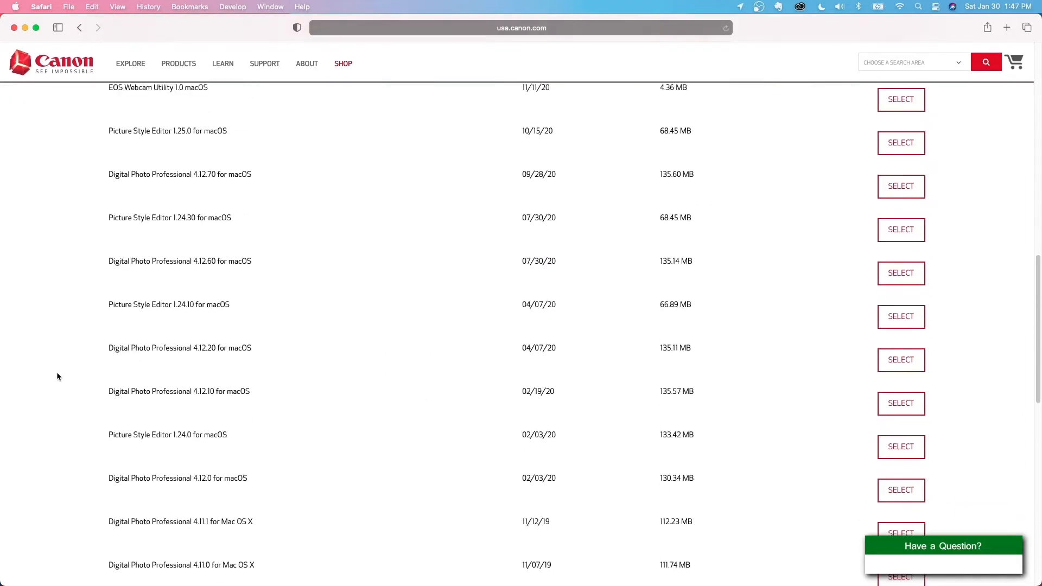
pyautogui.scroll(-3)
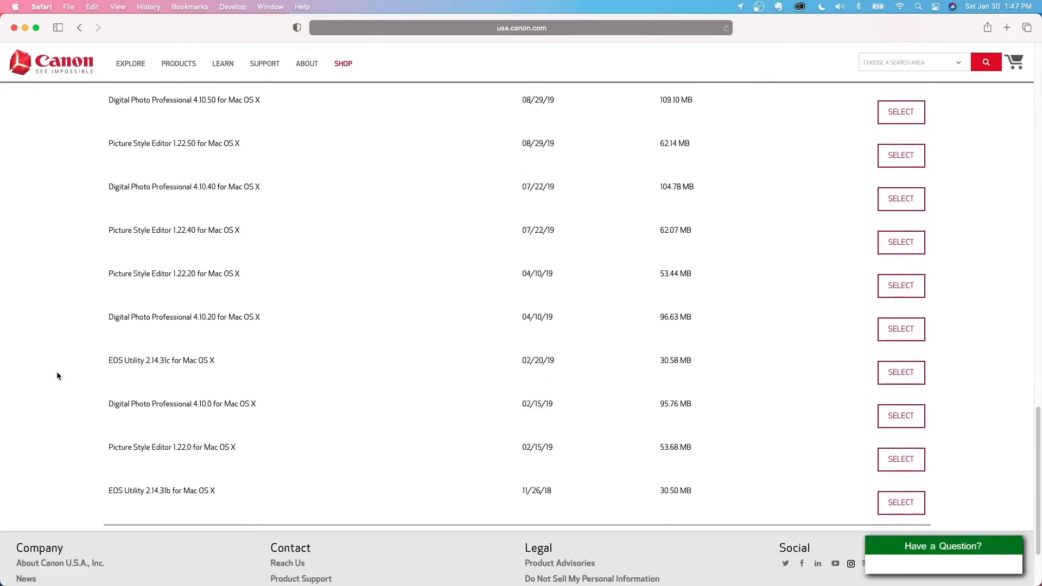
pyautogui.moveTo(156, 370)
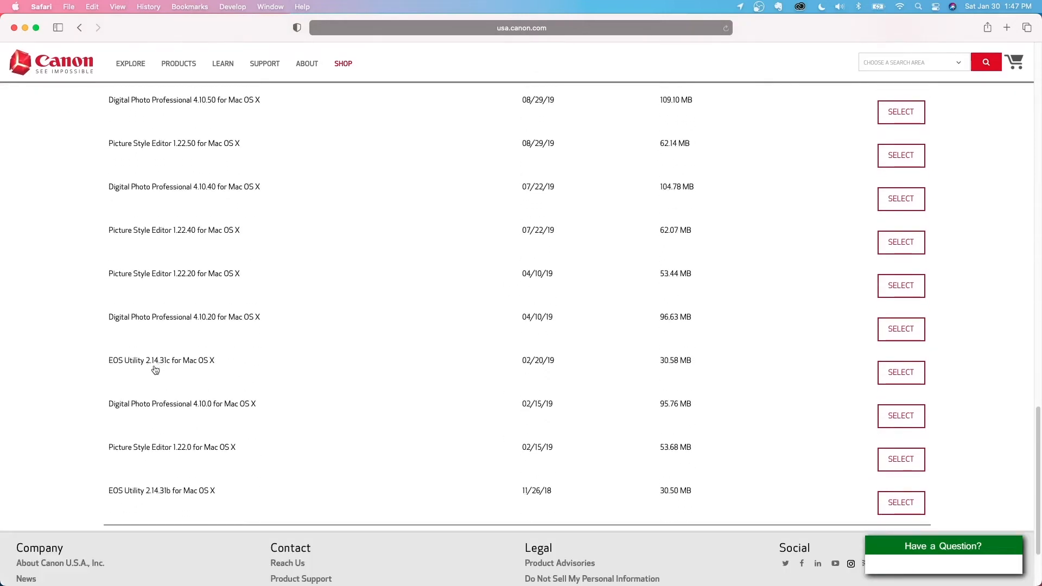
pyautogui.moveTo(186, 370)
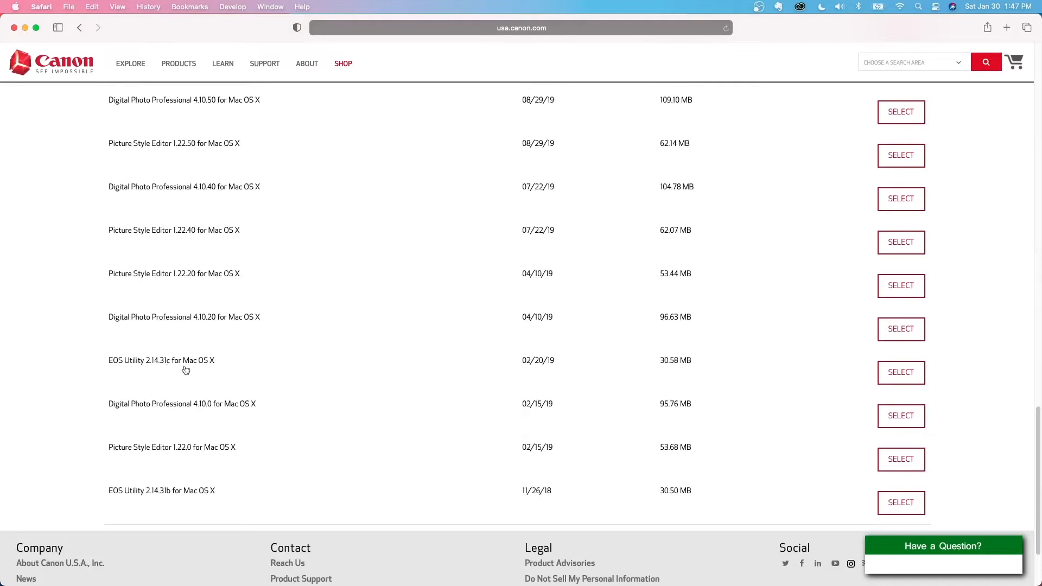
pyautogui.moveTo(901, 373)
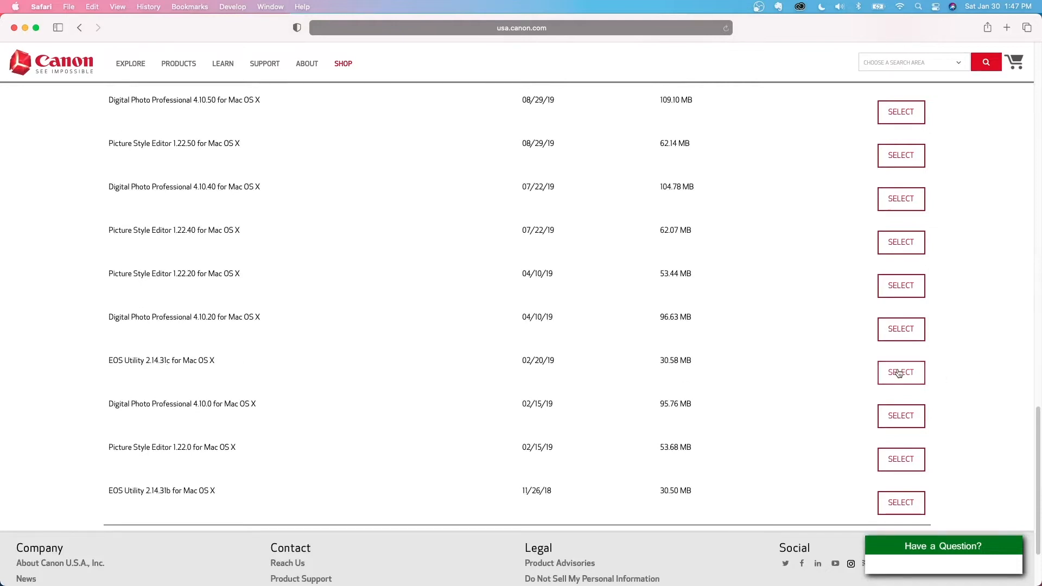
pyautogui.click(901, 373)
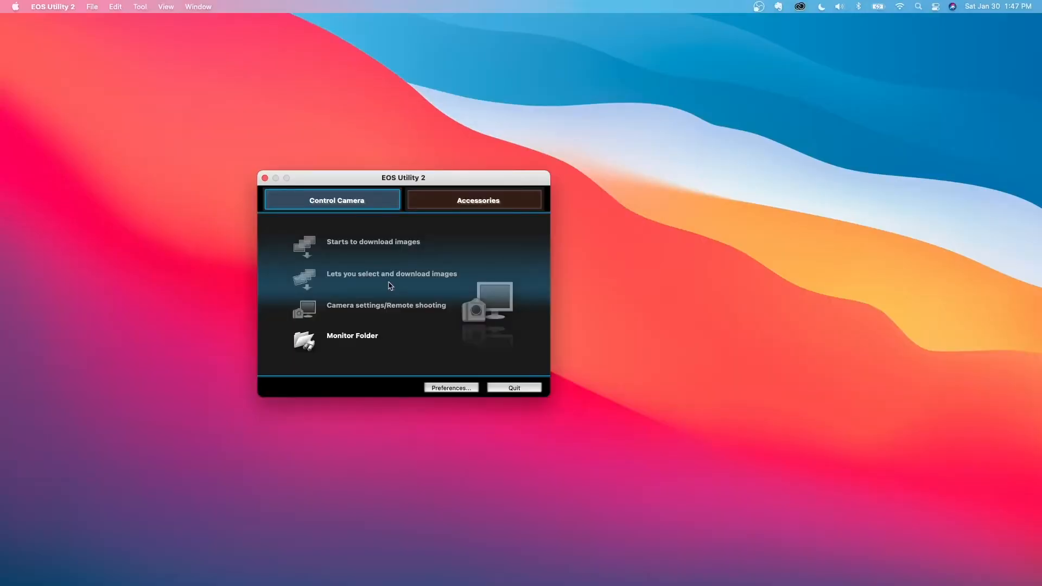
pyautogui.moveTo(335, 285)
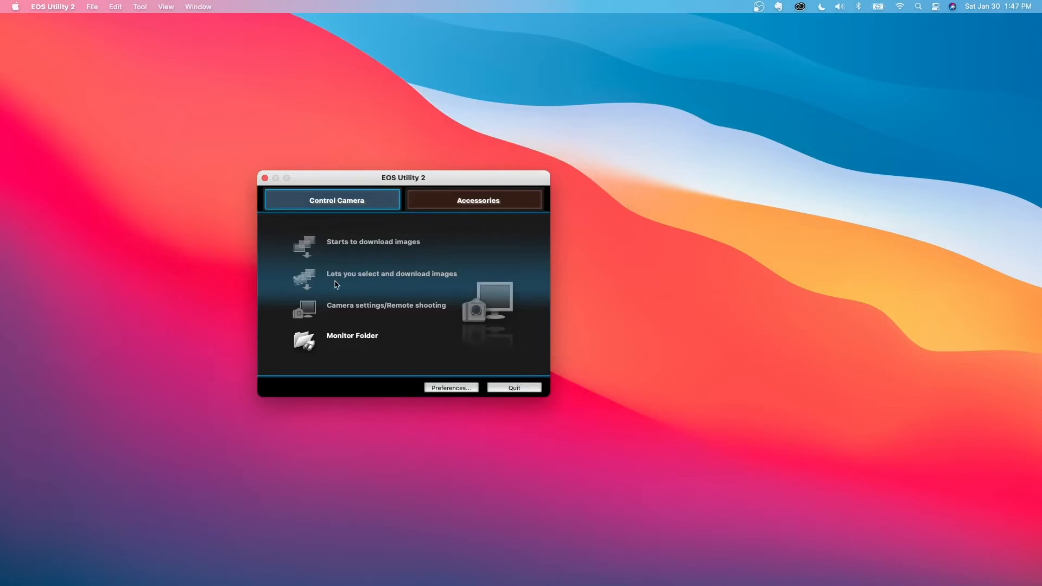
pyautogui.moveTo(376, 267)
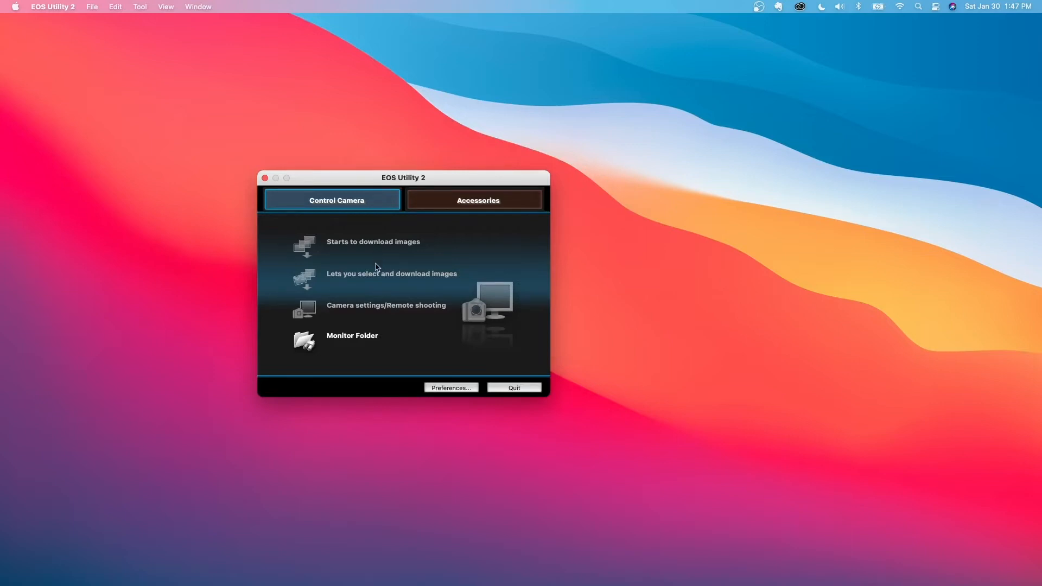
# With the T3i connected, choose Camera settings/Remote shooting in EOS Utility 2.
pyautogui.click(513, 388)
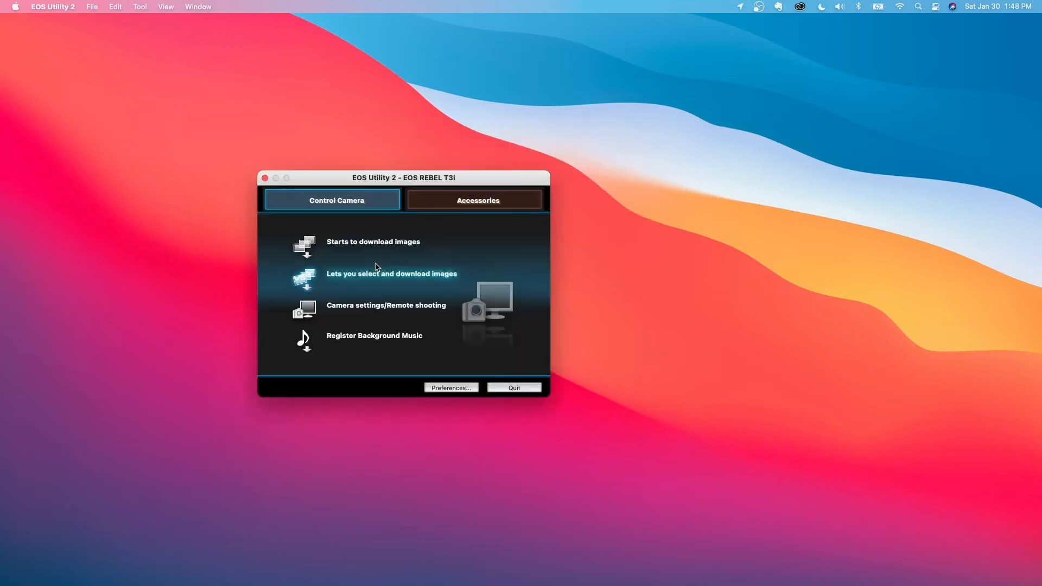
pyautogui.moveTo(394, 257)
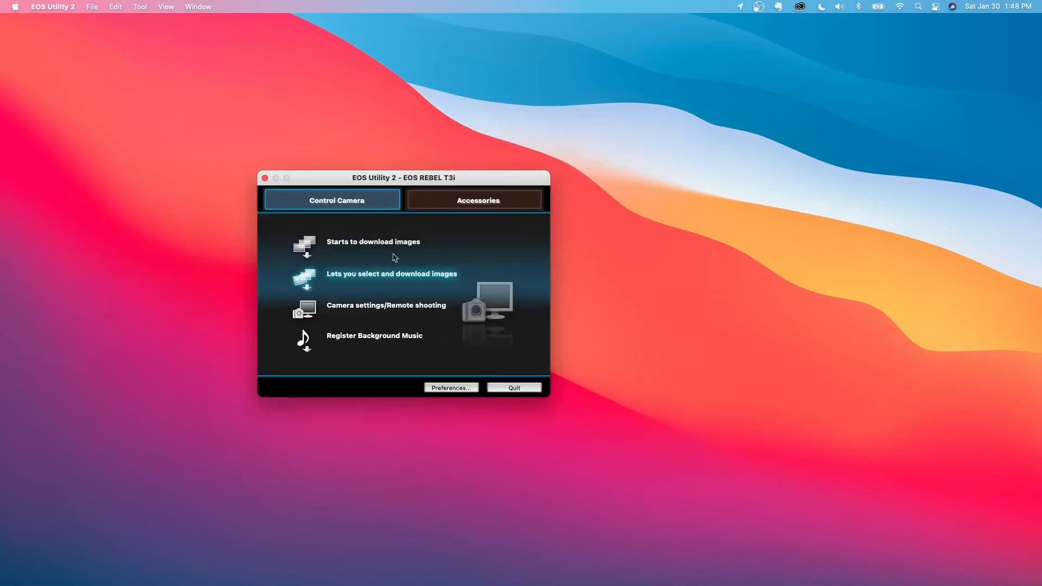
pyautogui.moveTo(393, 249)
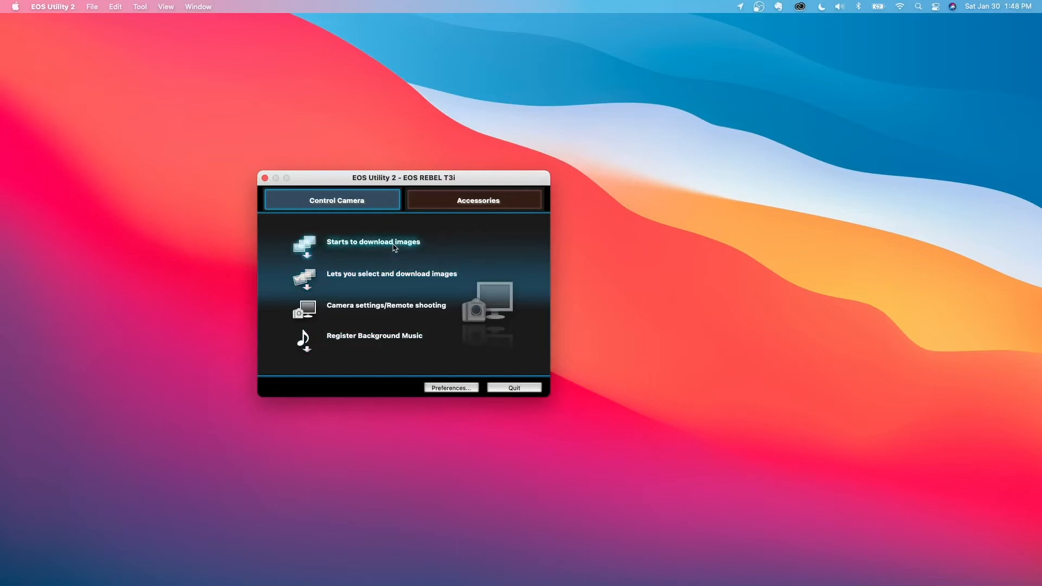
pyautogui.moveTo(386, 307)
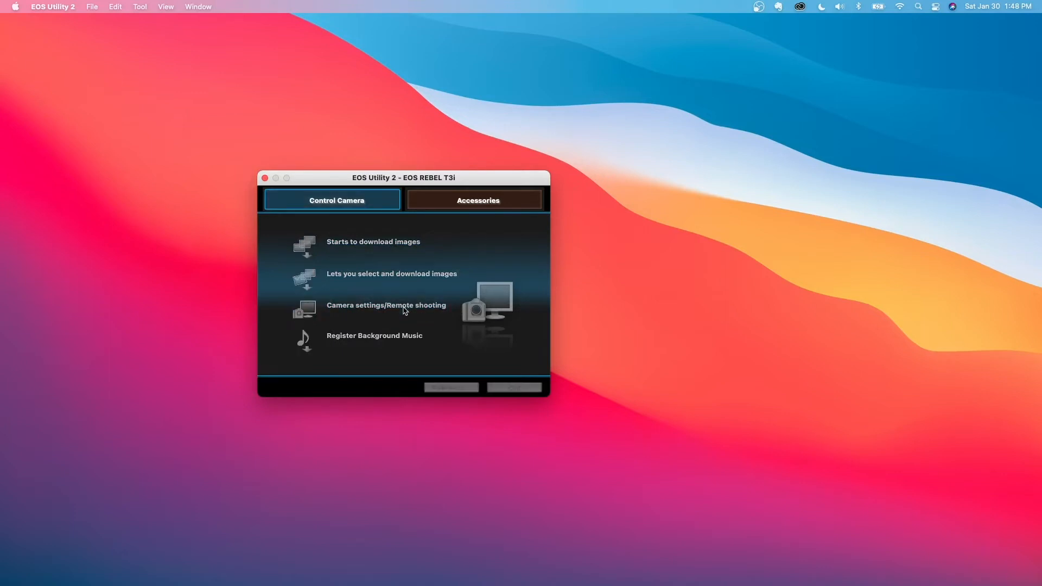
pyautogui.click(386, 309)
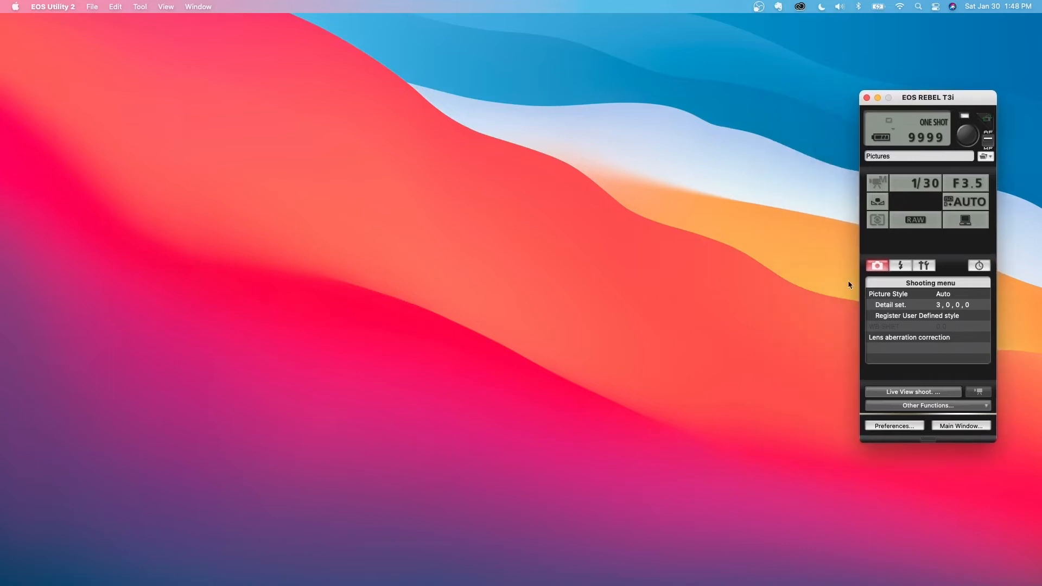
pyautogui.moveTo(909, 231)
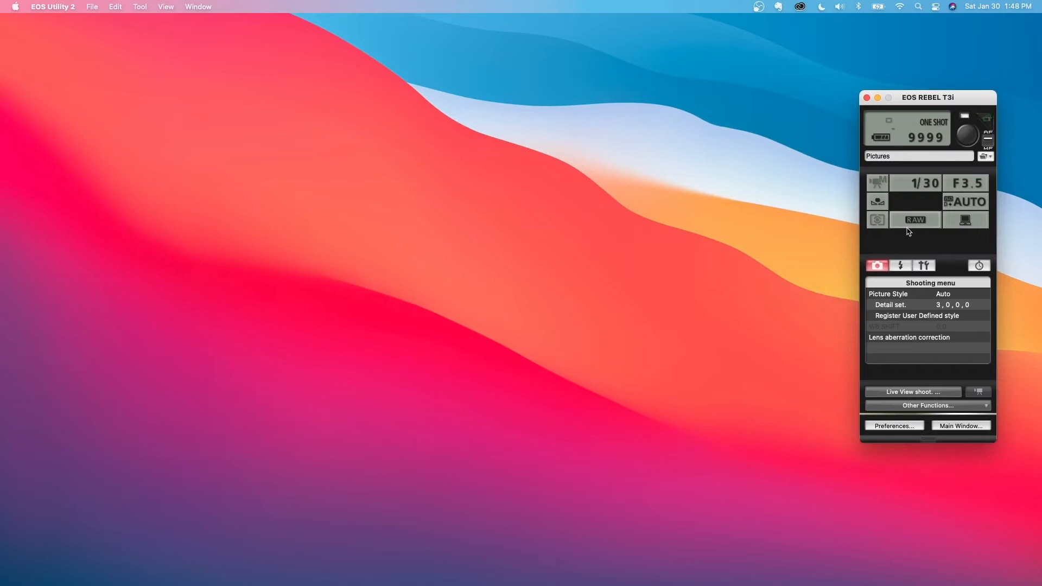
pyautogui.moveTo(912, 391)
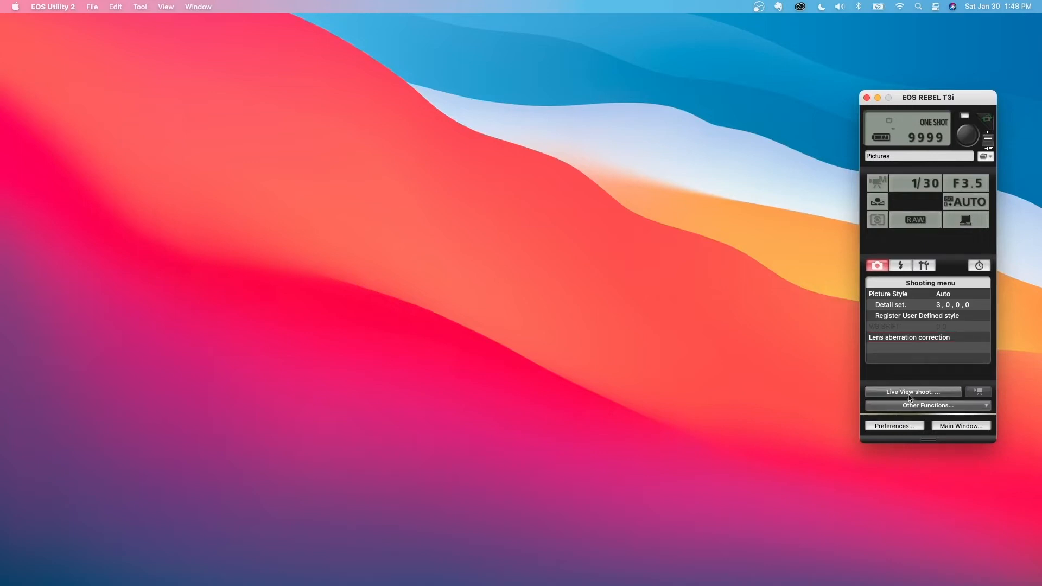
# Start Live View shooting from the camera panel to show the Remote Live View window.
pyautogui.click(911, 391)
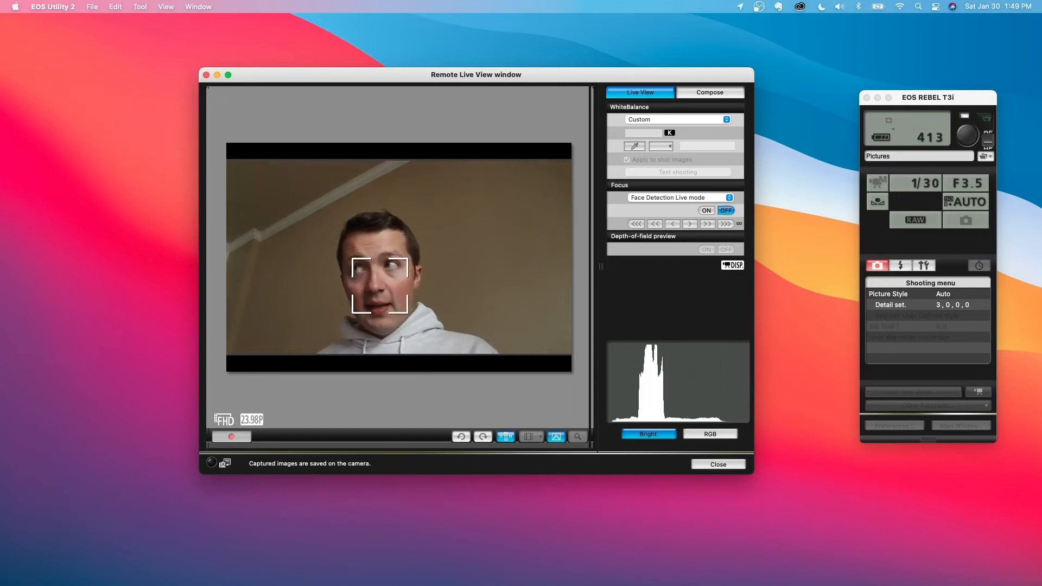
pyautogui.moveTo(931, 27)
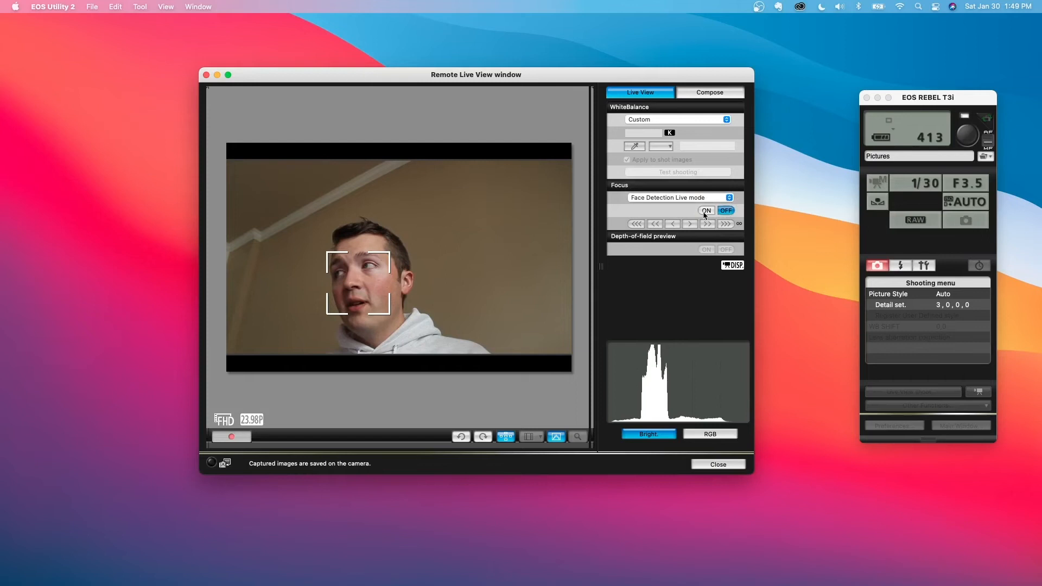
# Turn Focus ON with face detection, compare RGB and Bright histograms, then go to Compose settings.
pyautogui.click(705, 210)
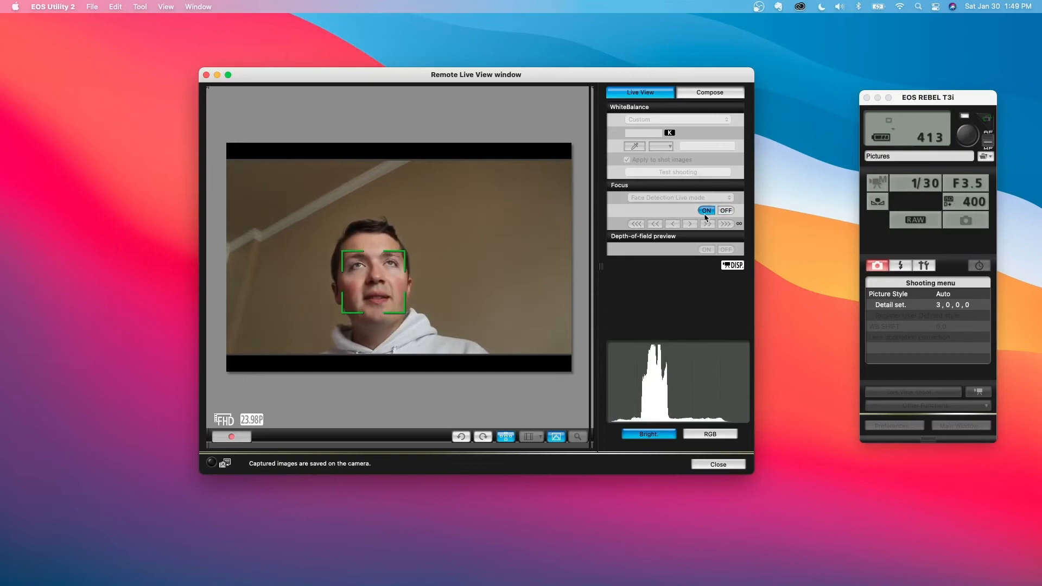
pyautogui.click(725, 211)
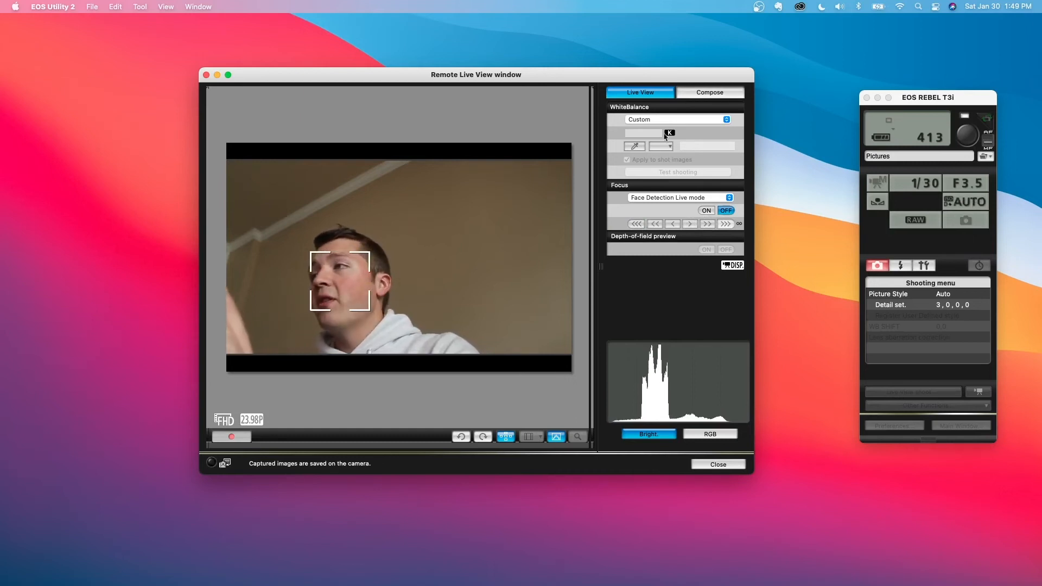
pyautogui.click(710, 434)
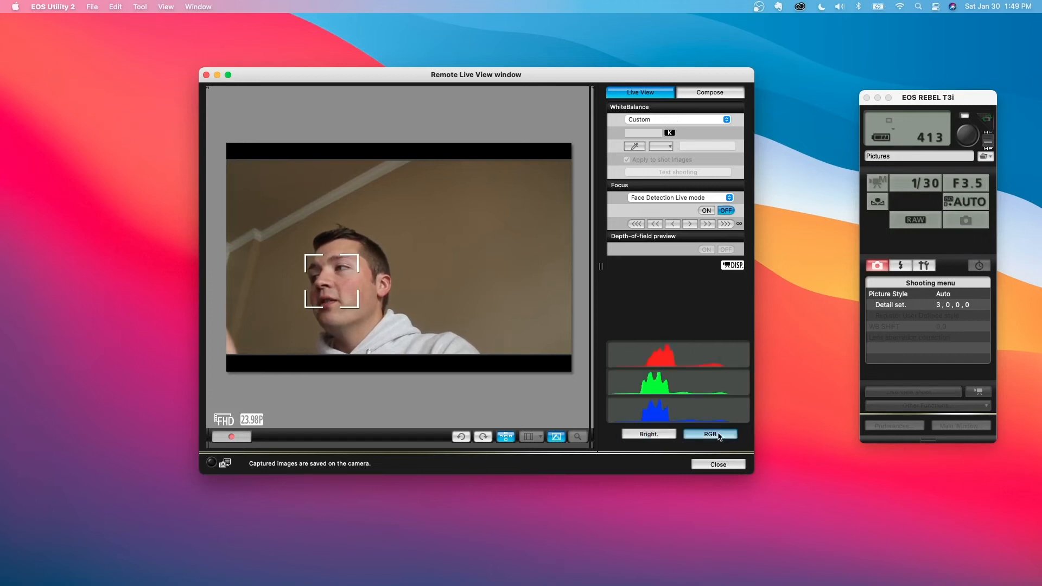
pyautogui.click(648, 434)
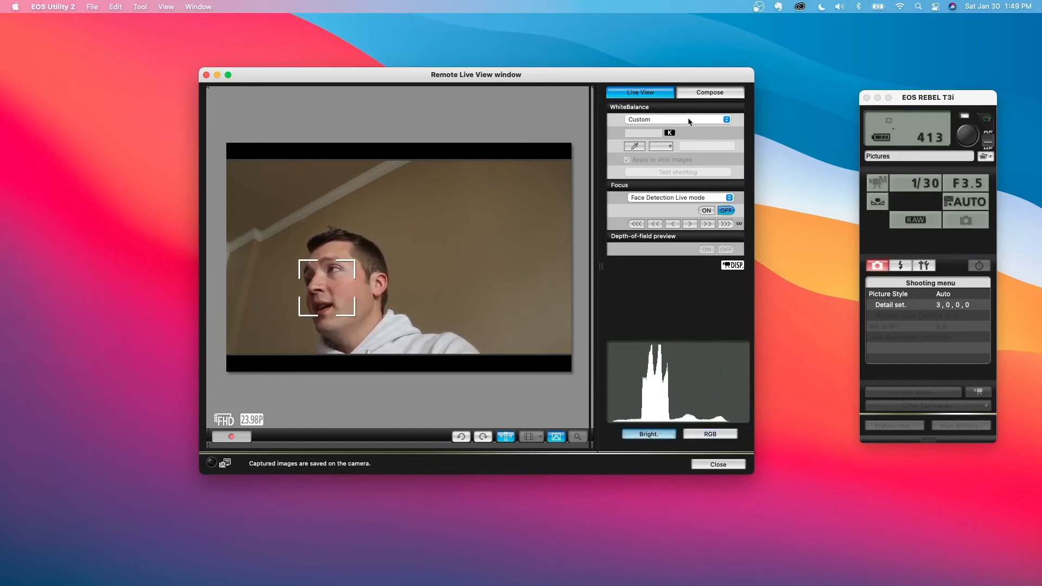
pyautogui.click(709, 92)
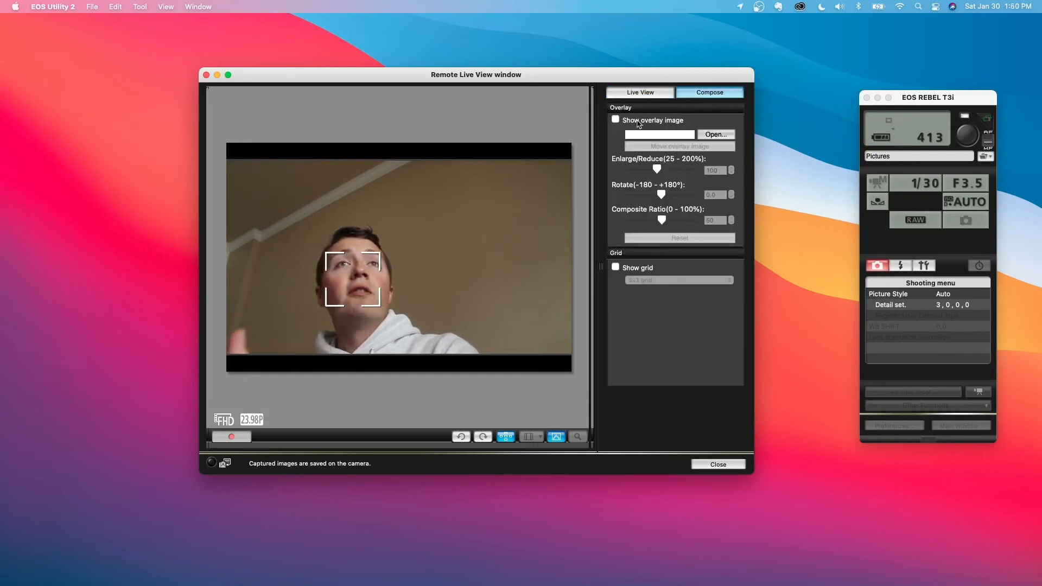
# Show a 3x3 grid, maximize the window, try another grid type, then return to Live View settings.
pyautogui.click(616, 267)
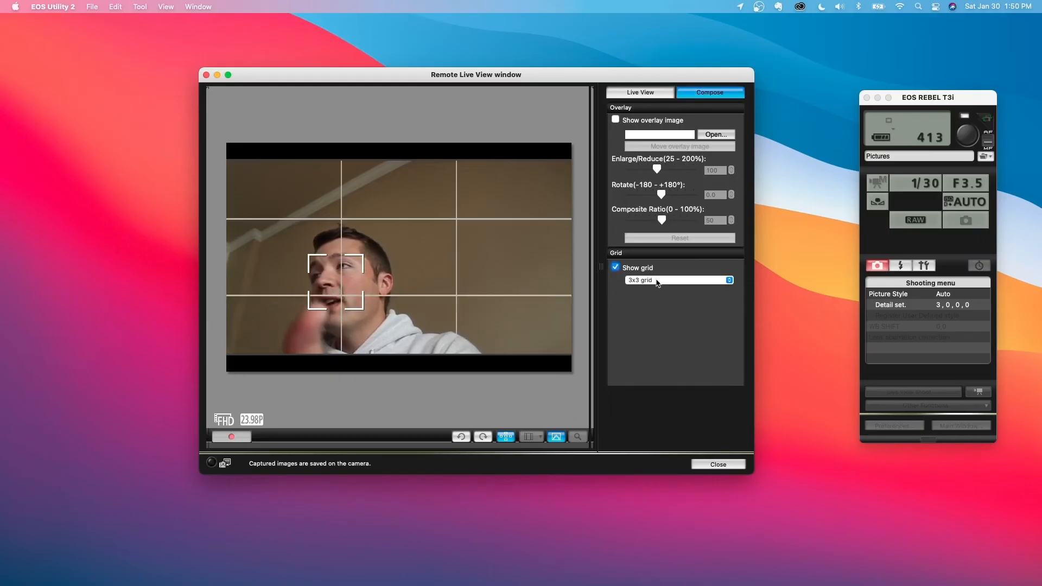
pyautogui.moveTo(307, 53)
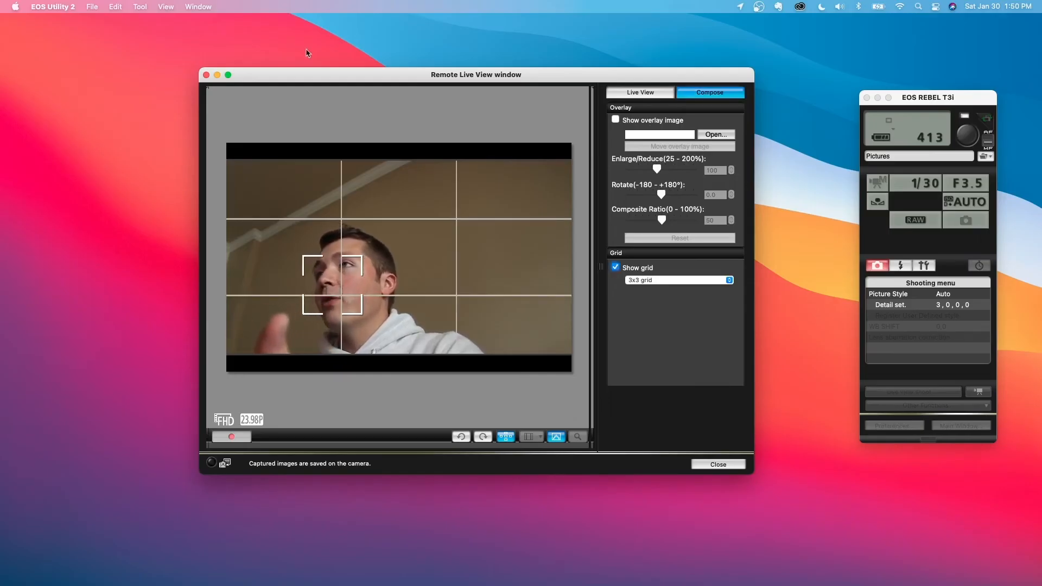
pyautogui.click(227, 75)
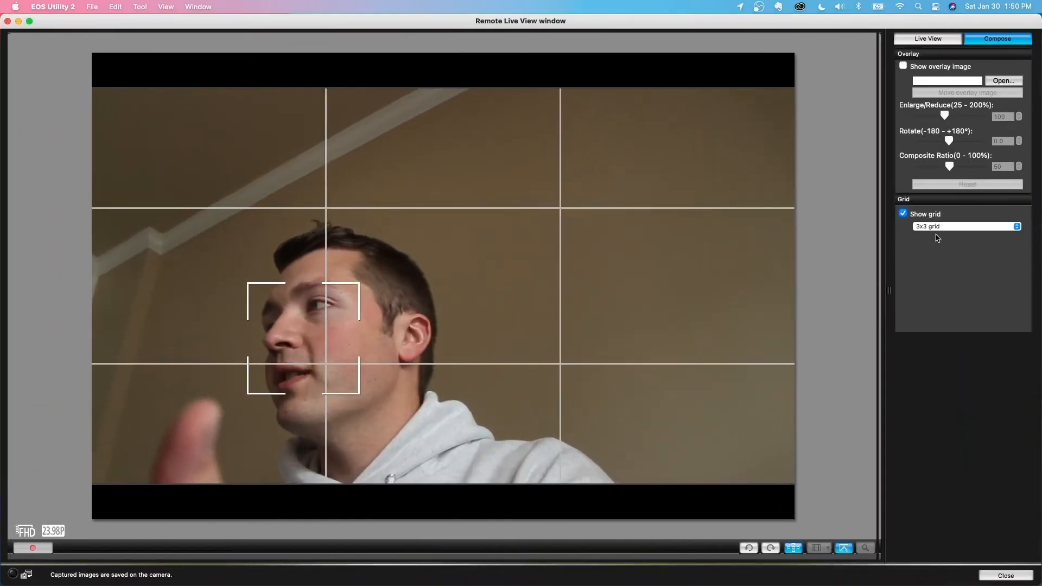
pyautogui.click(964, 226)
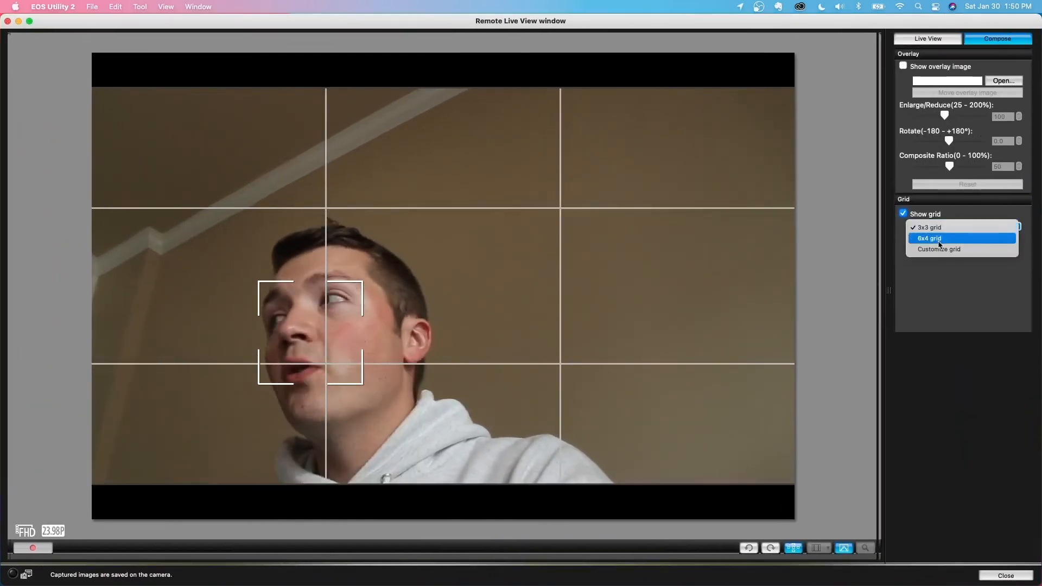
pyautogui.click(903, 214)
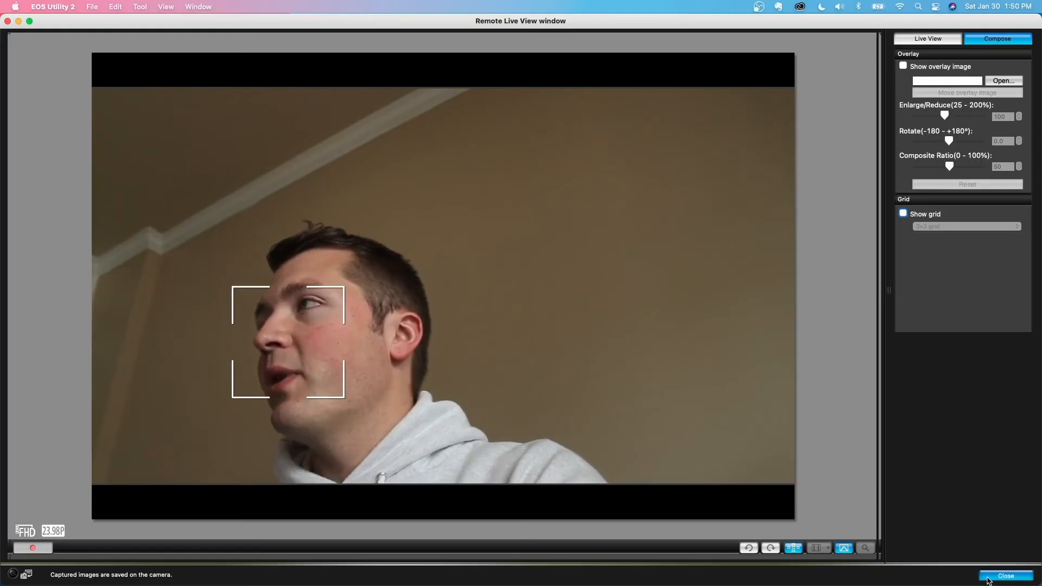
pyautogui.click(927, 38)
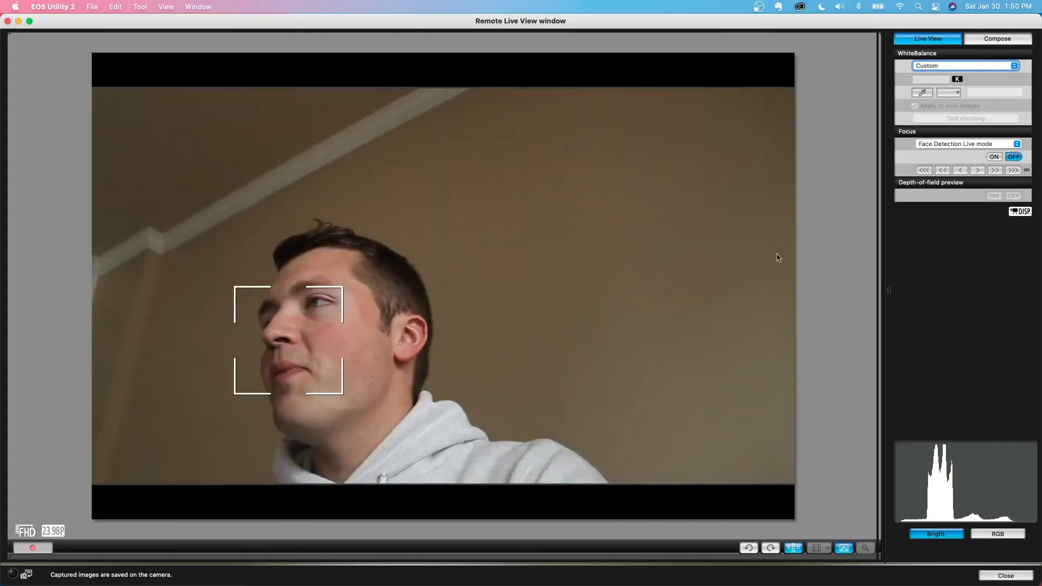